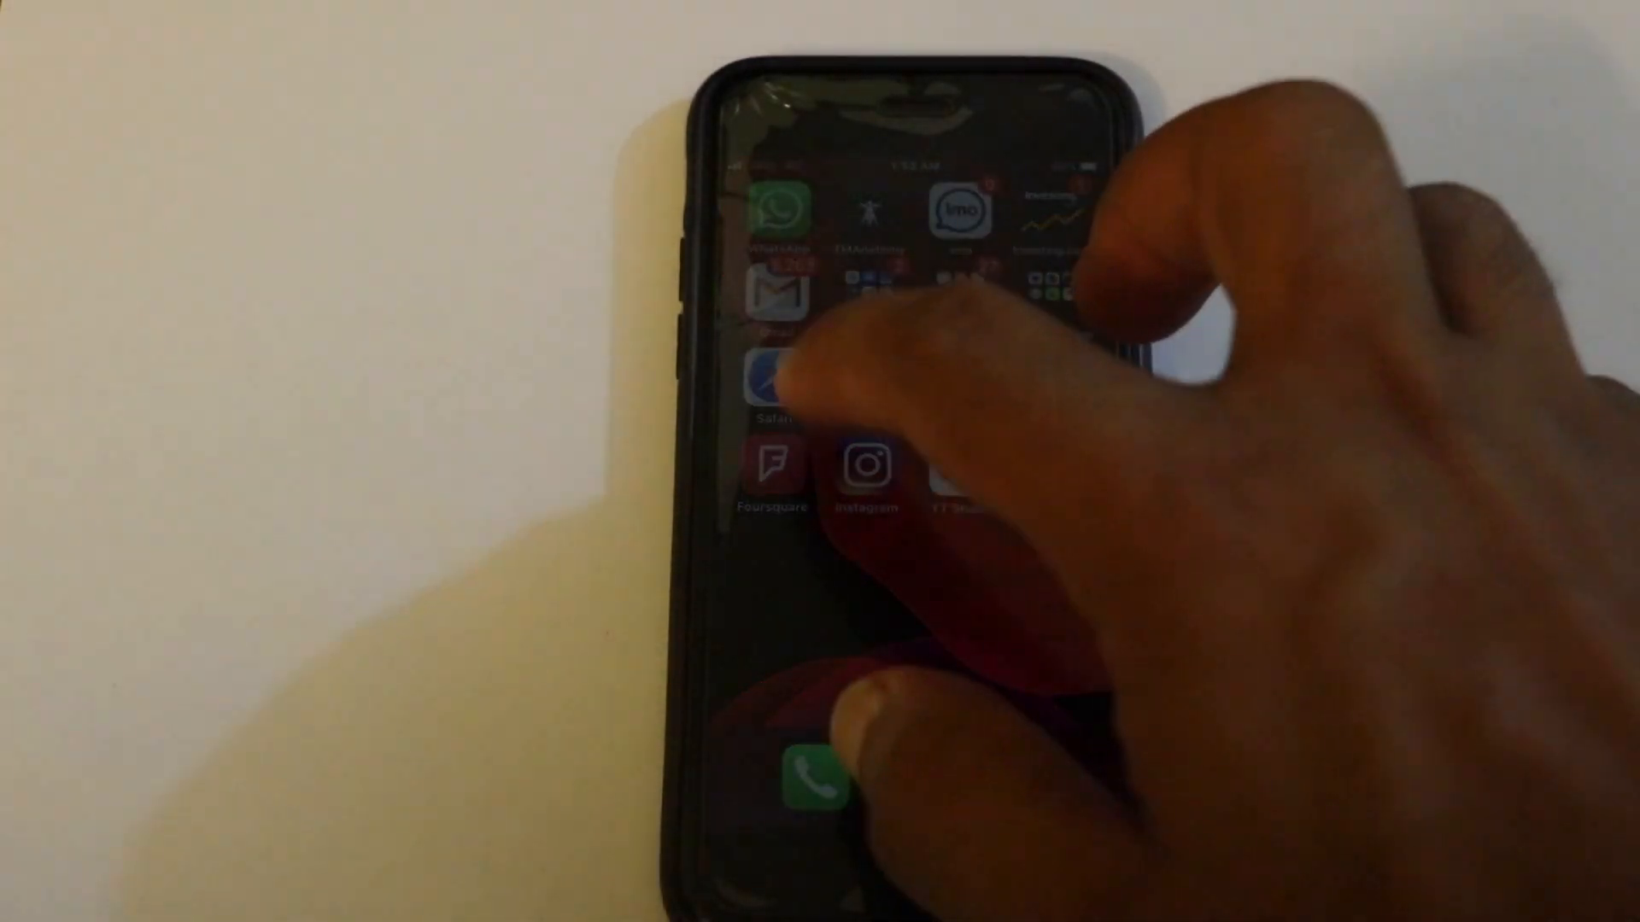
# Launch Safari from the home screen to search for YouTube.
pyautogui.click(768, 376)
pyautogui.write('y')
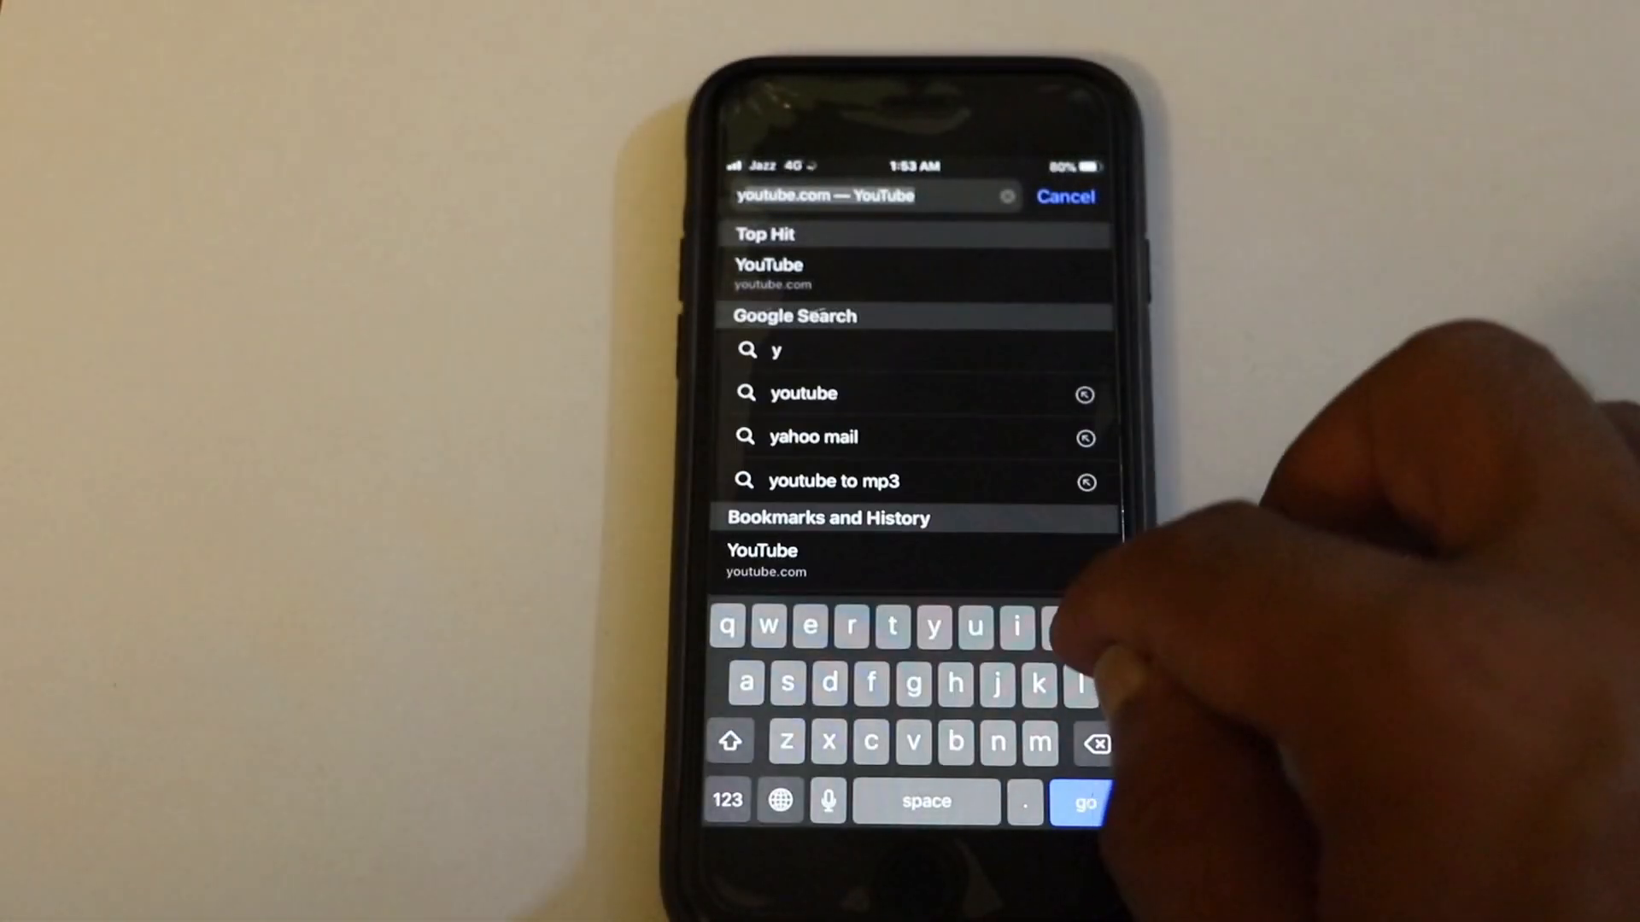
pyautogui.click(1084, 802)
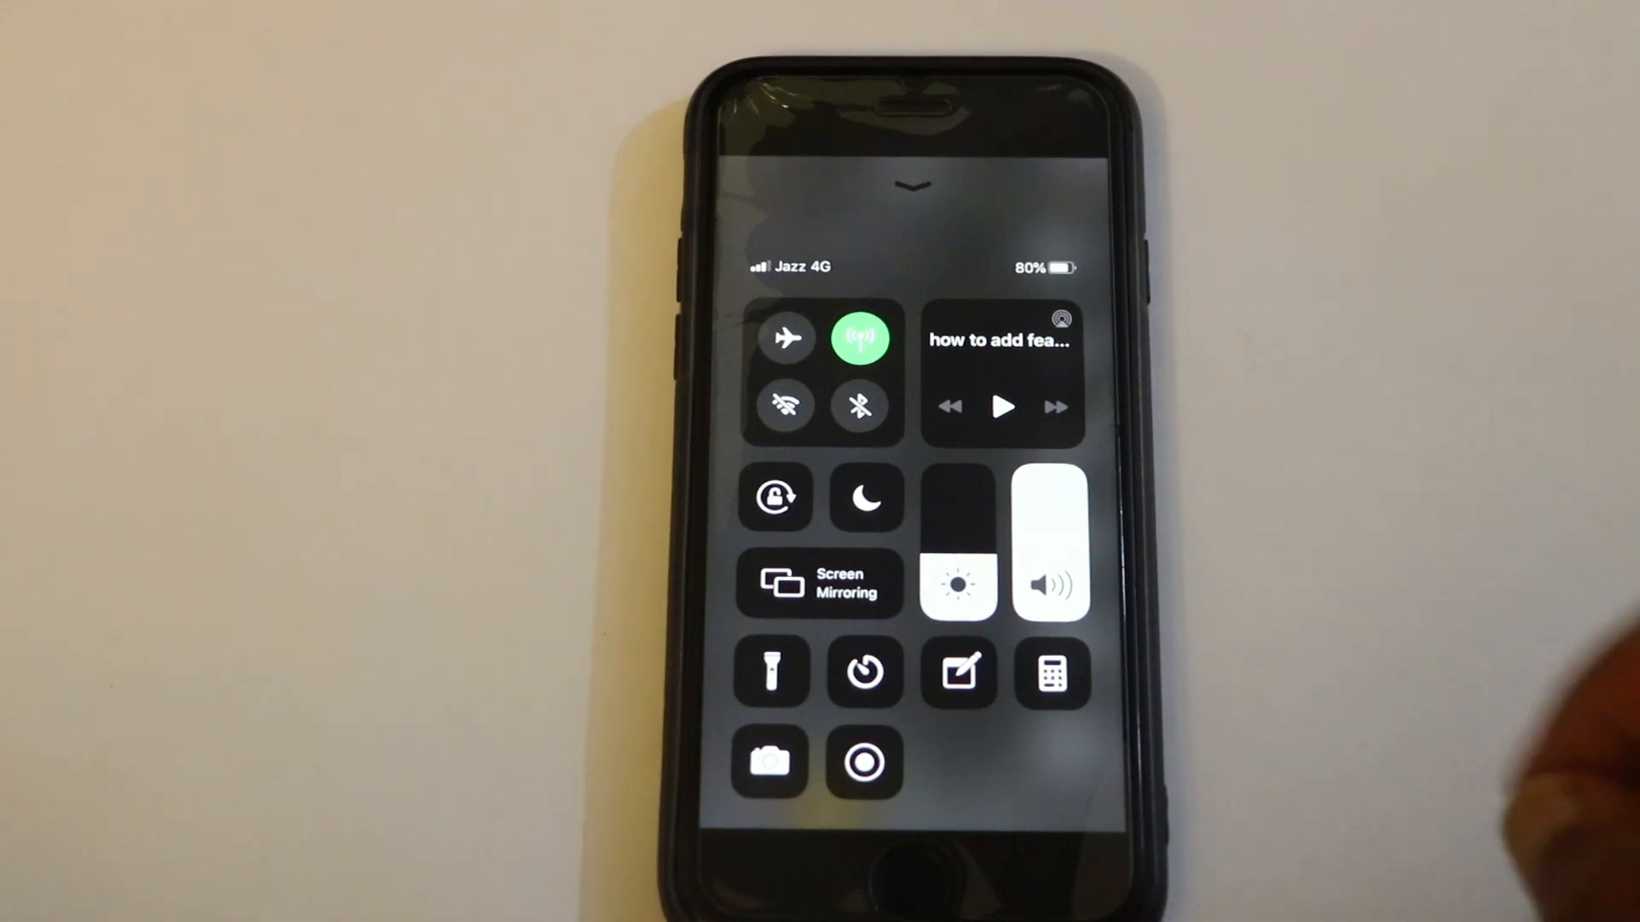
# Resume the 'how to add fea…' video's audio from the Now Playing widget.
pyautogui.click(1001, 406)
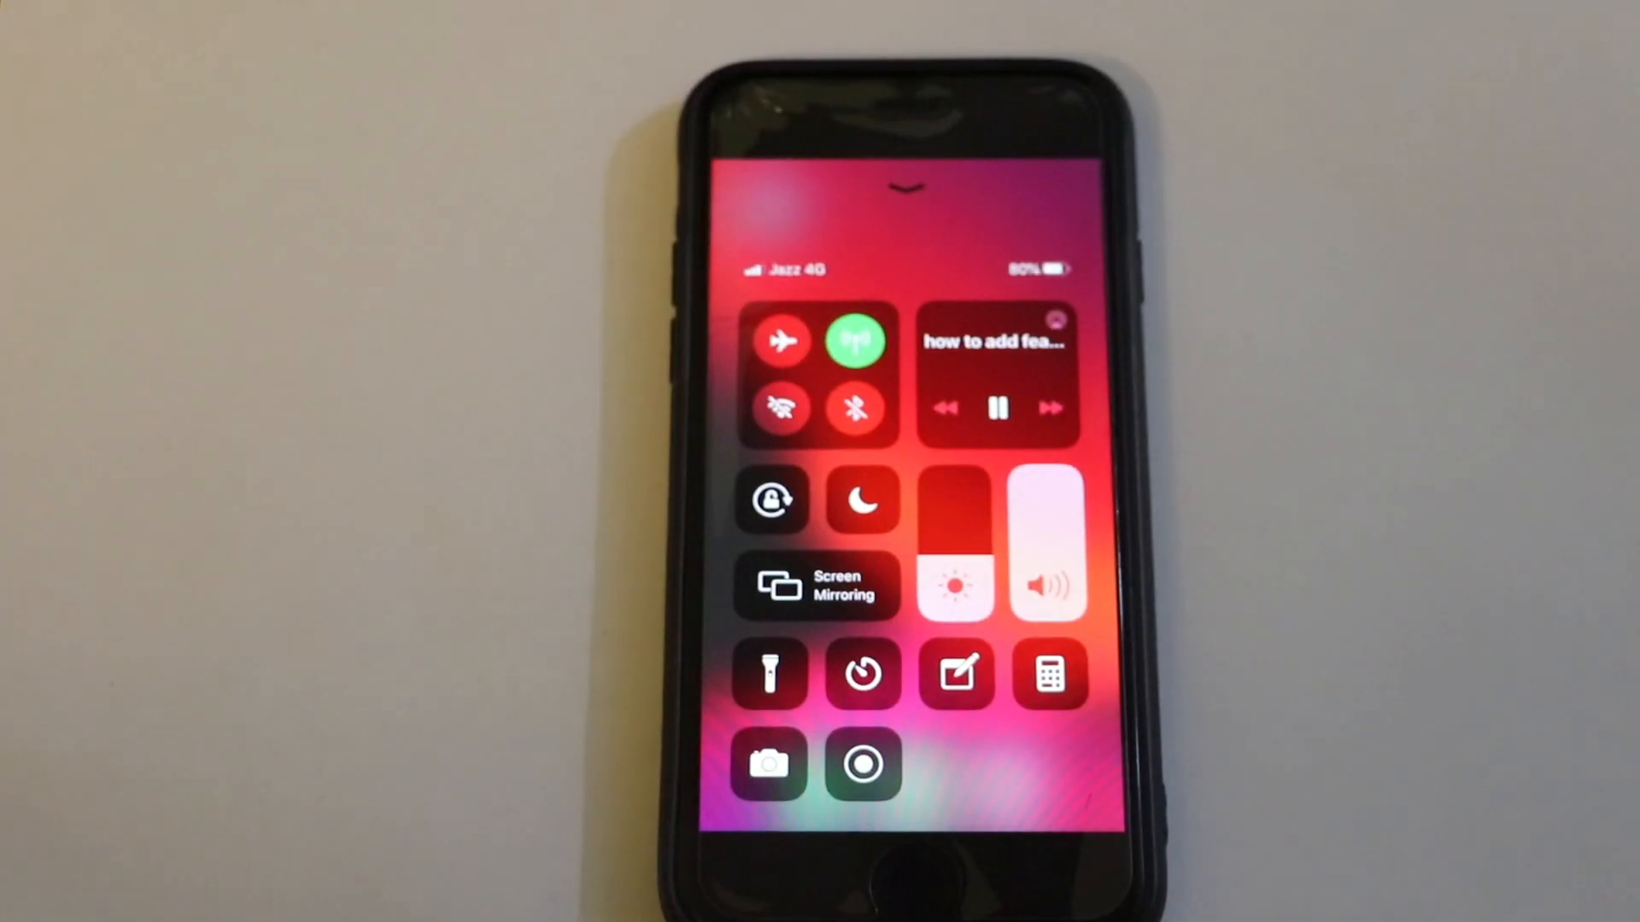